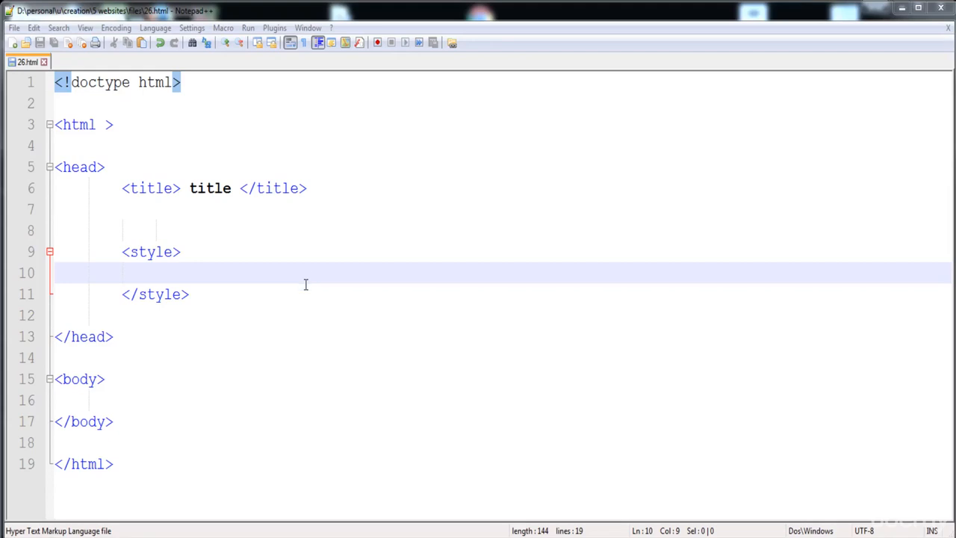
mouse_move(315, 296)
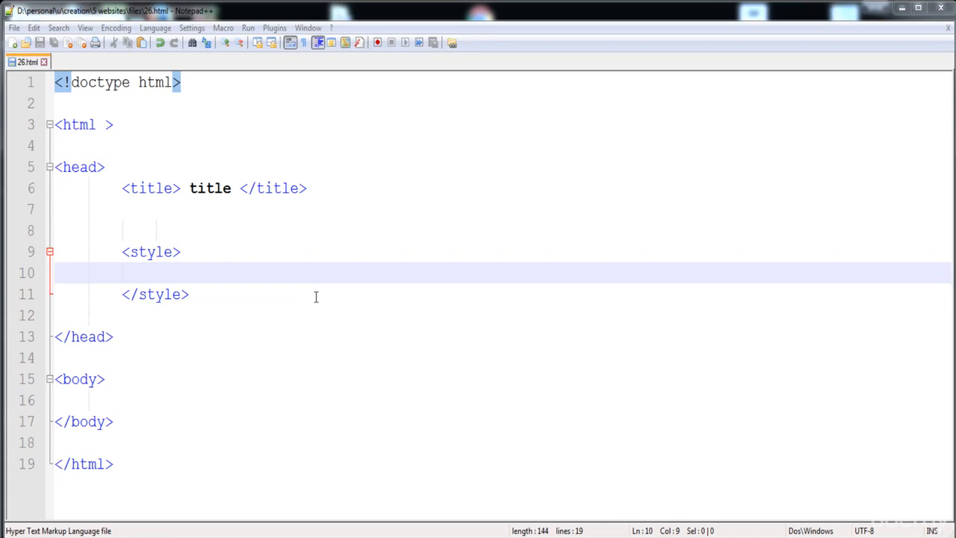
mouse_move(332, 296)
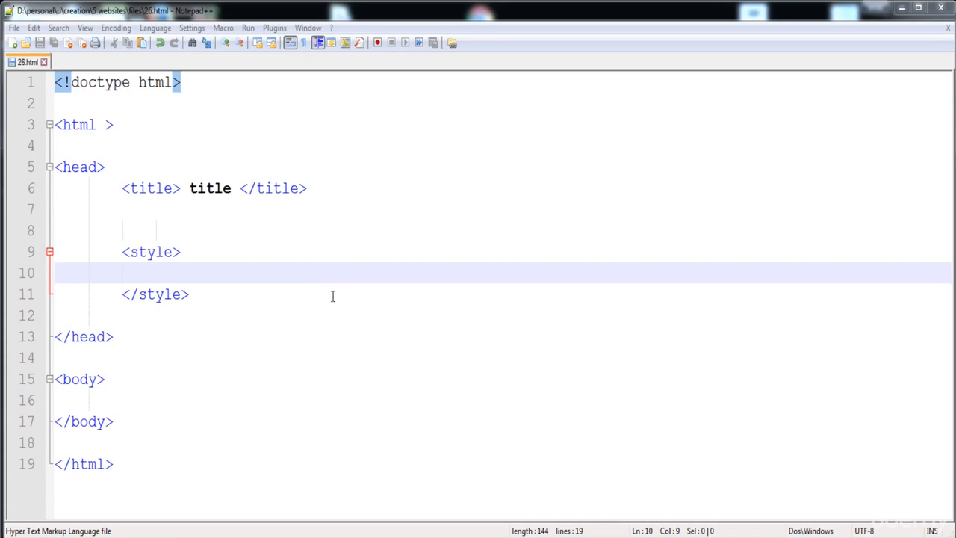
mouse_move(342, 296)
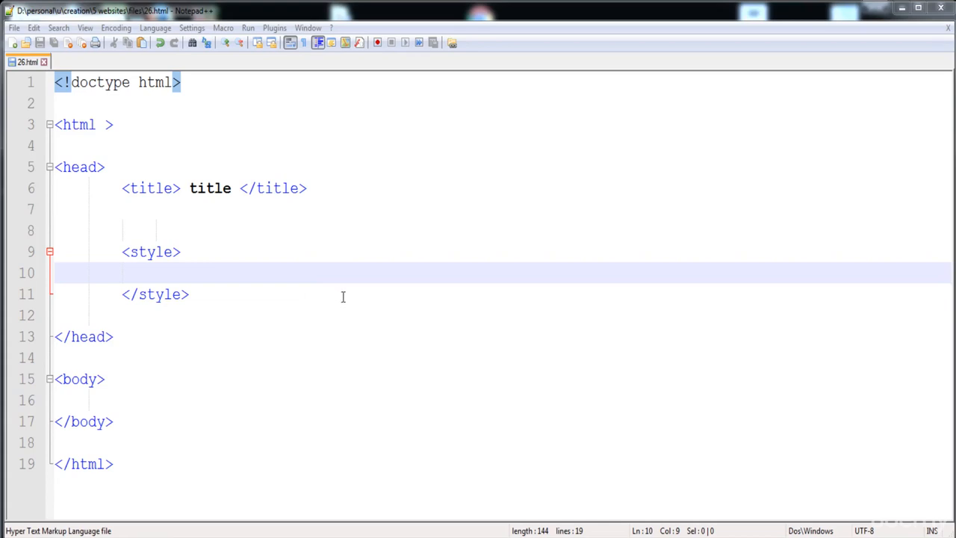
mouse_move(356, 303)
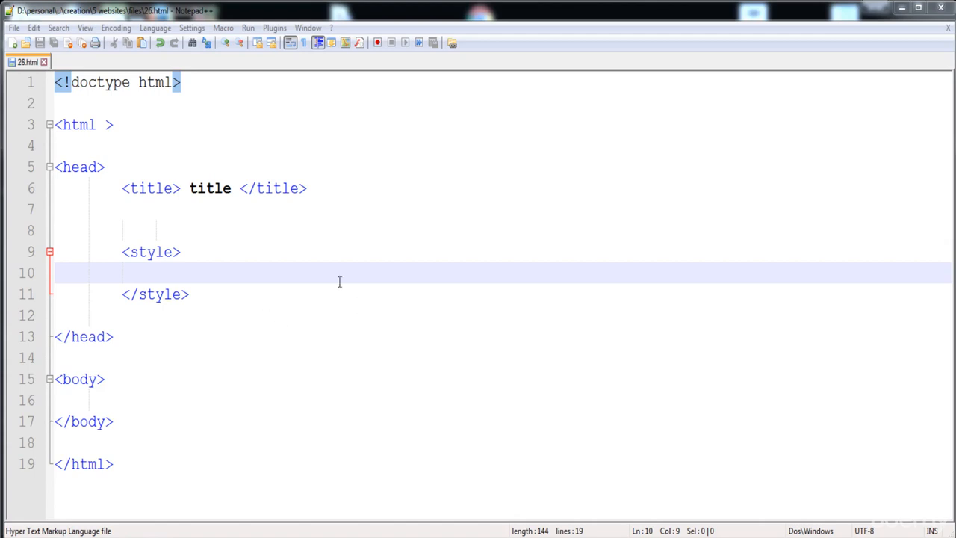
mouse_move(348, 284)
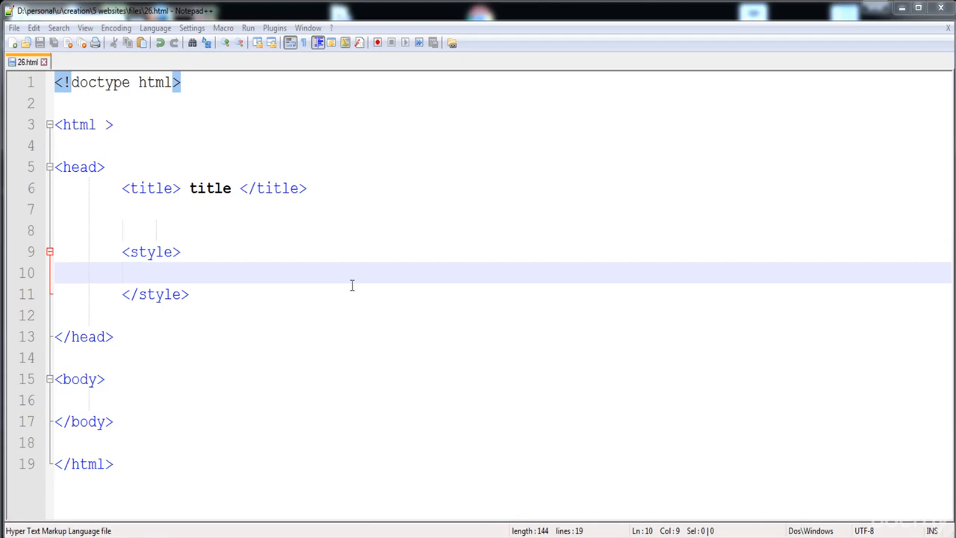
mouse_move(345, 283)
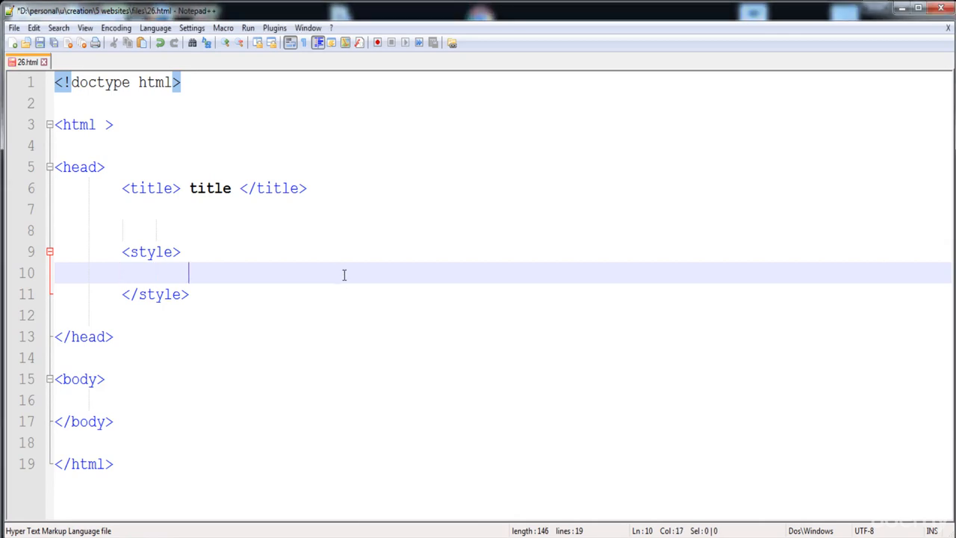
Step: Add a div rule to the style block with the declaration color:#fff;
text(div{)
text(})
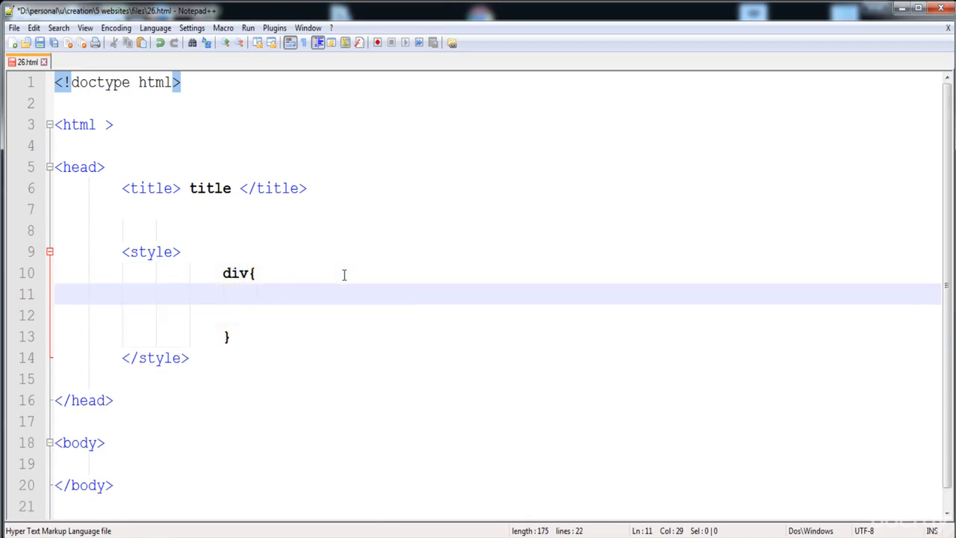
mouse_move(292, 282)
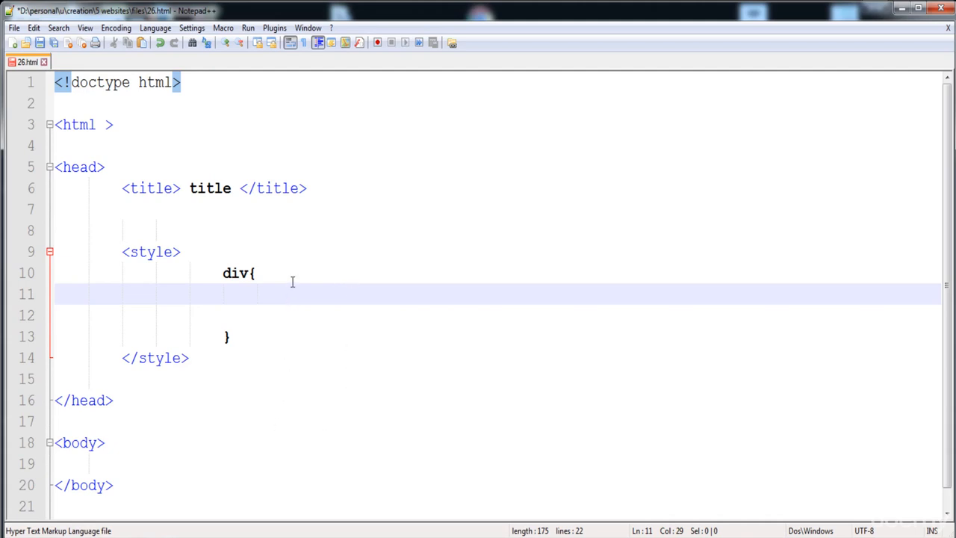
mouse_move(310, 311)
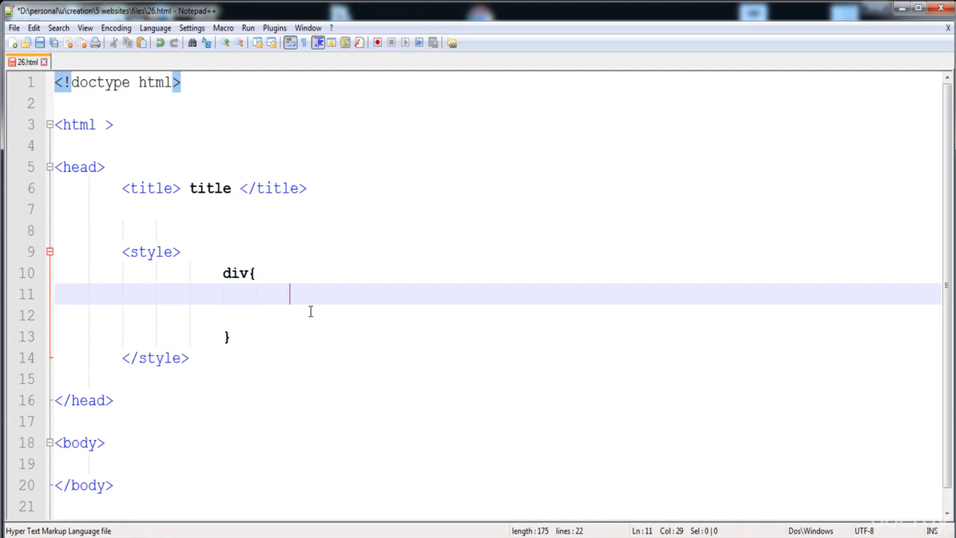
text(color:)
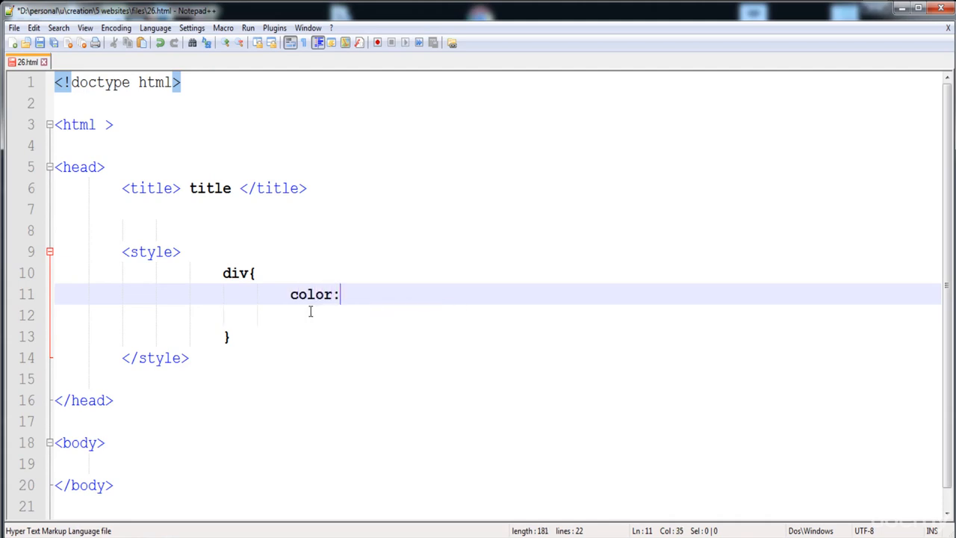
text(#;)
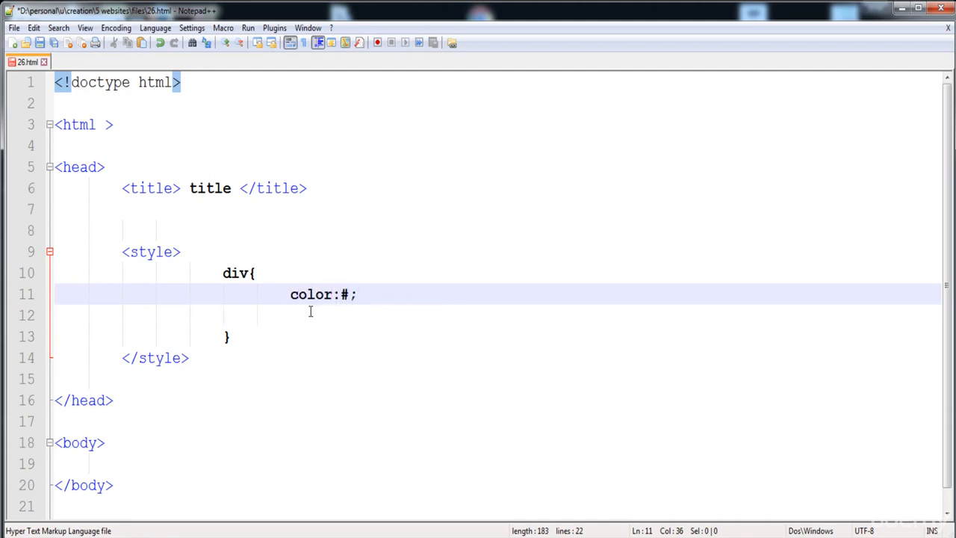
text(fff)
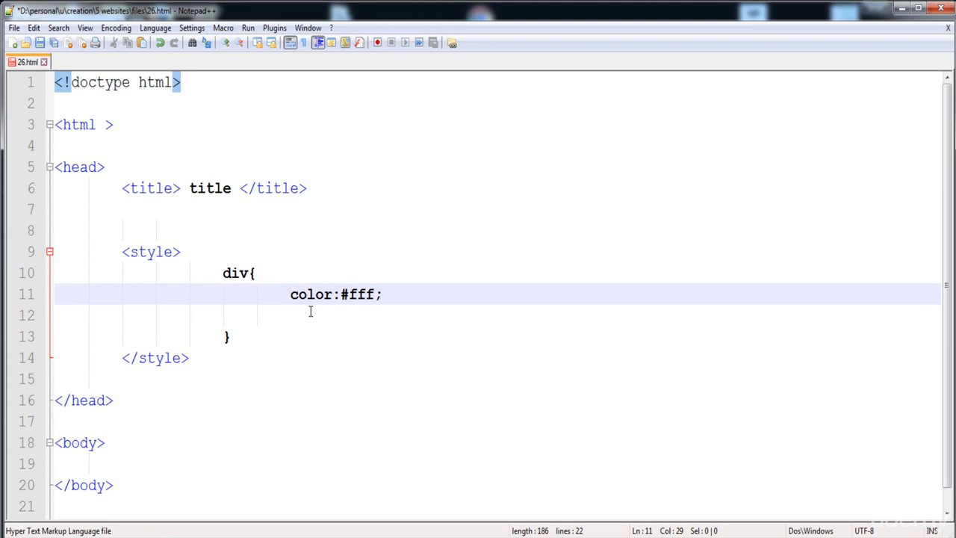
Step: Create -webkit-color, -moz-color, -o-color and -ms-color declarations, each #fff
click(290, 293)
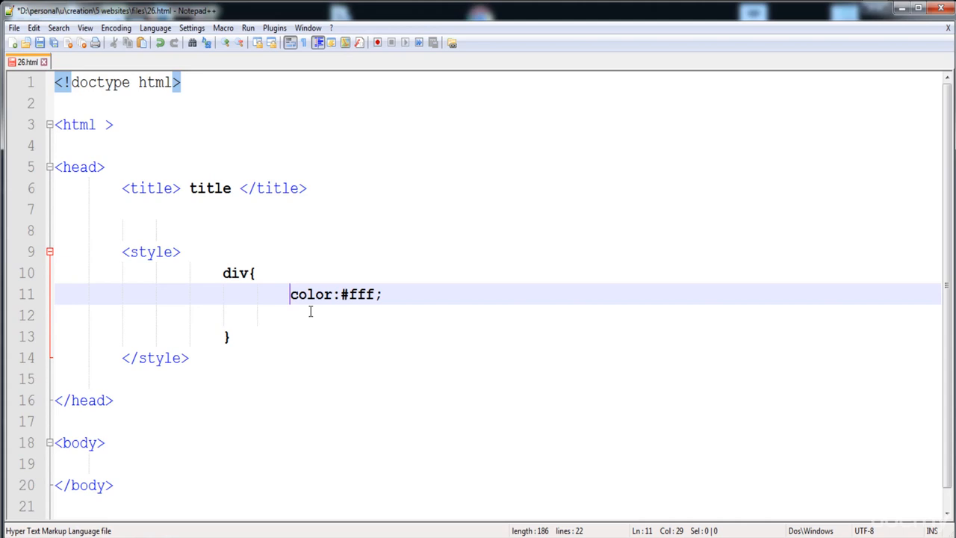
text(-)
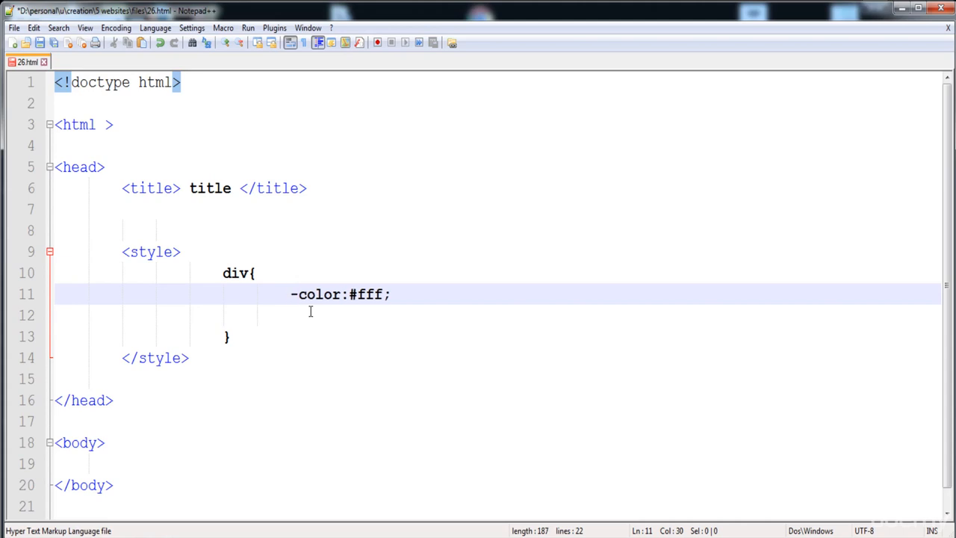
text(webkit)
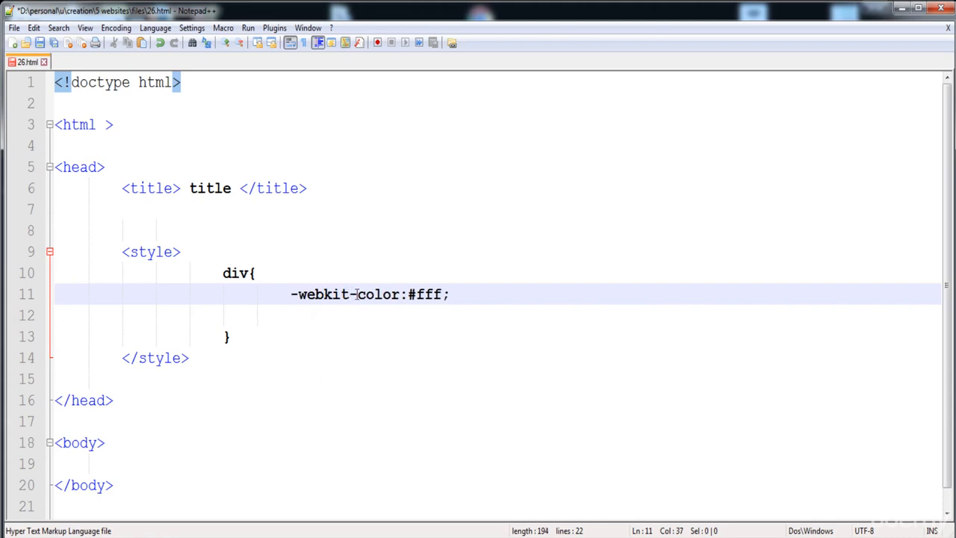
mouse_move(531, 280)
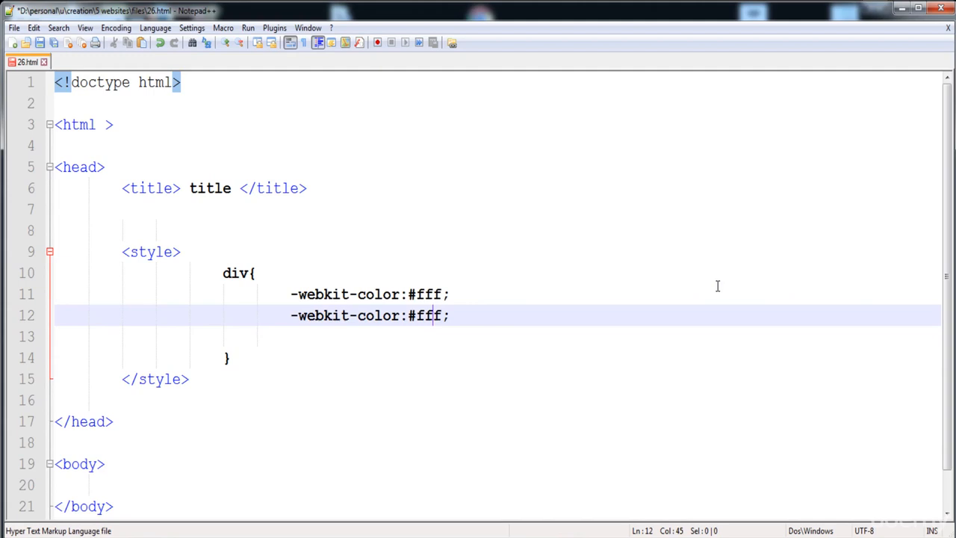
key(BackSpace)
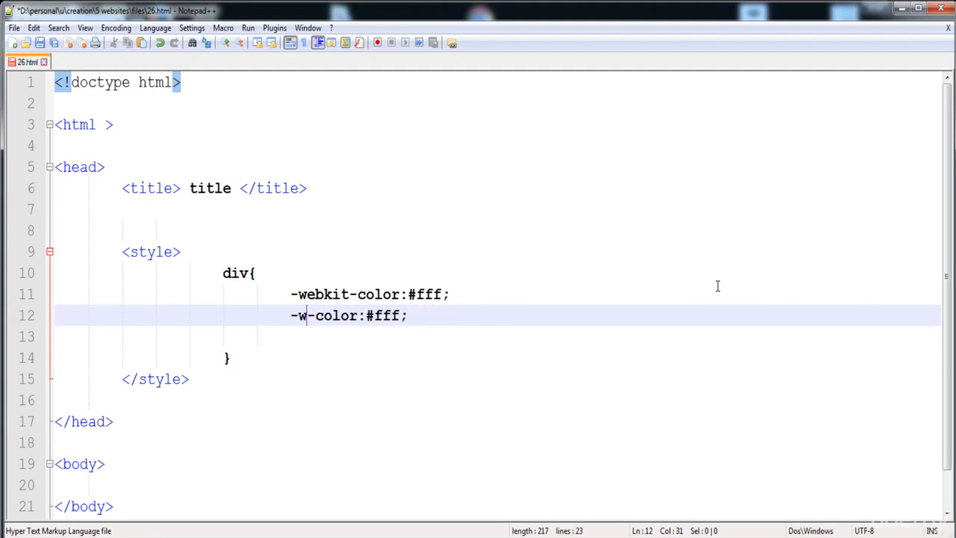
text(o-color:#fff;)
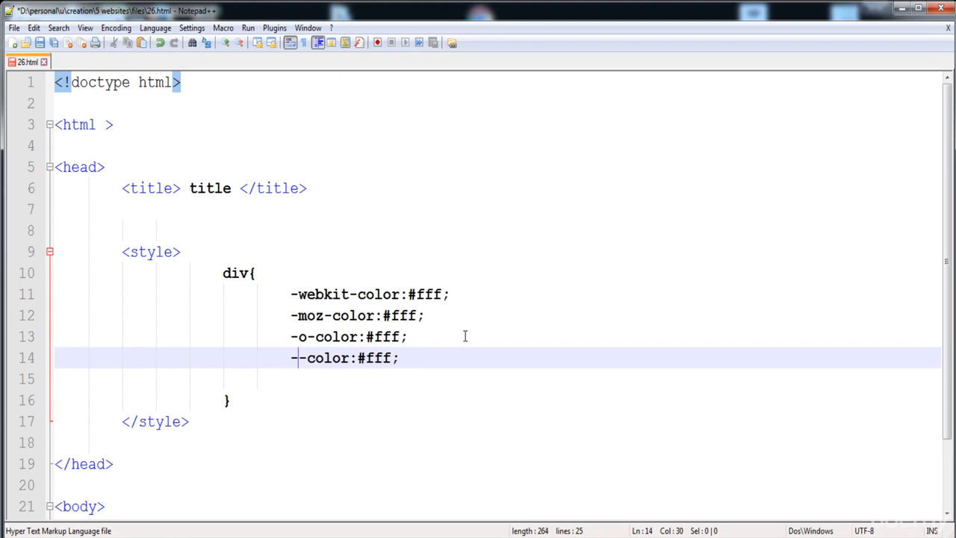
text(ms)
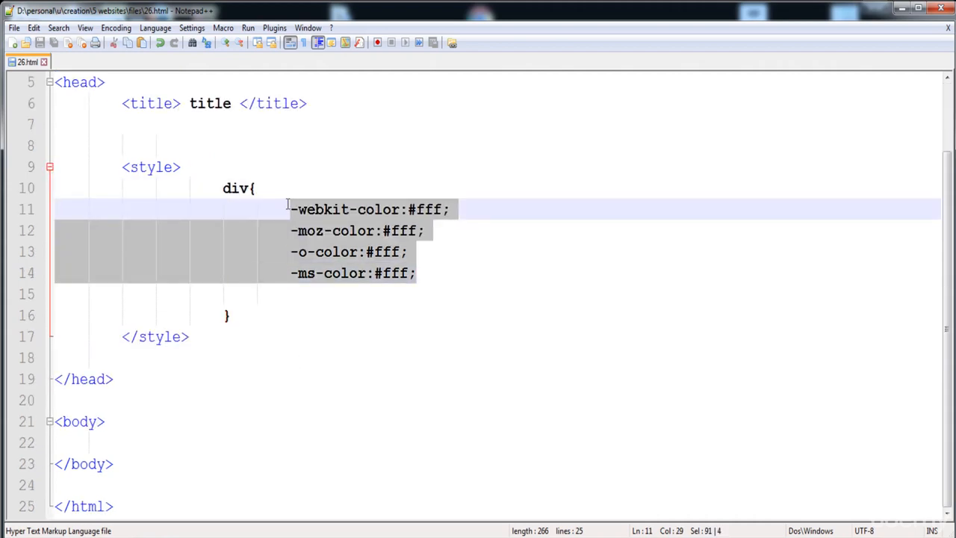
Step: Delete the four prefixed colour lines and add a <div></div> element in the body
key(Delete)
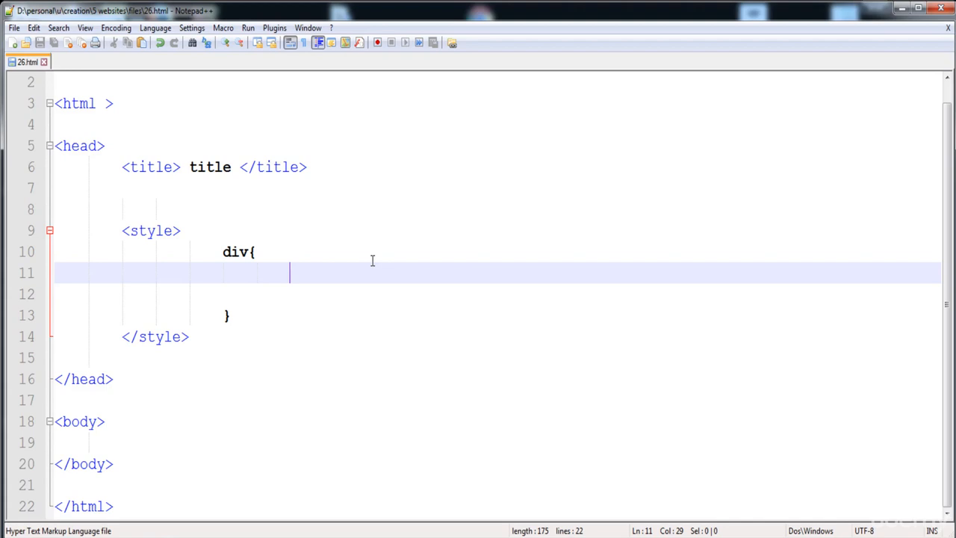
mouse_move(375, 266)
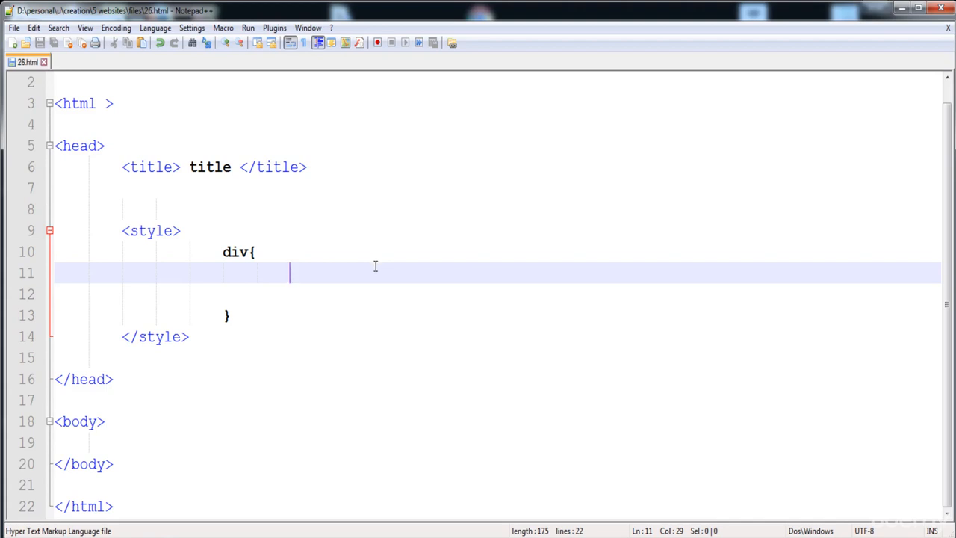
click(275, 442)
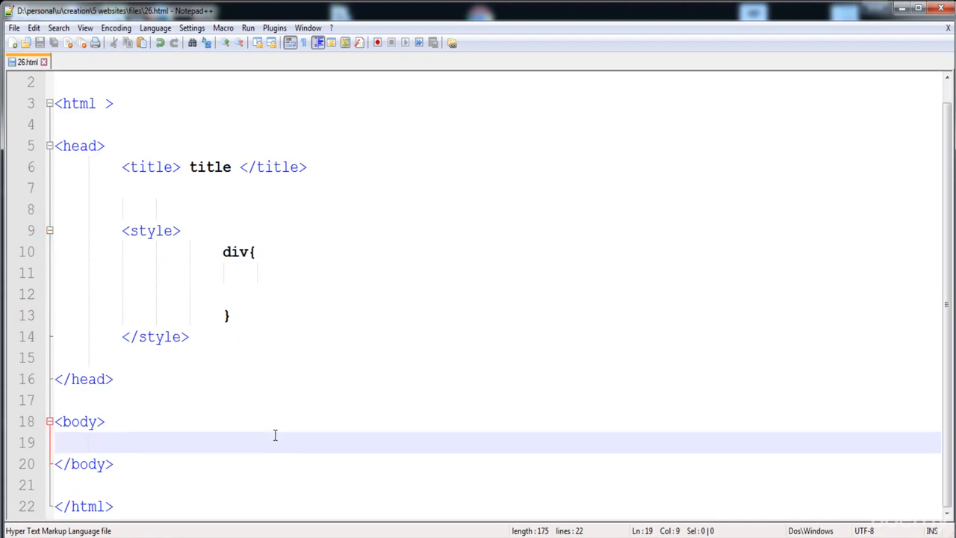
text(<>)
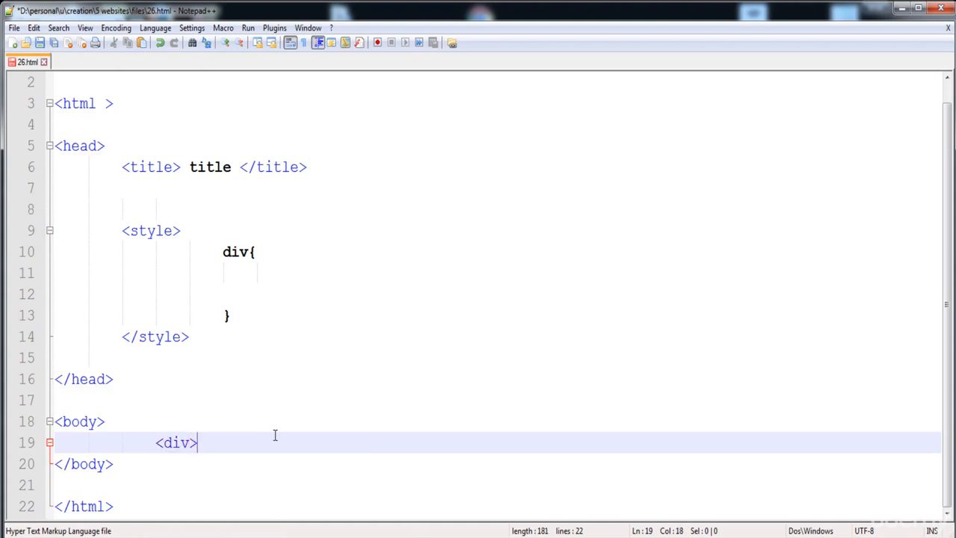
text(<>)
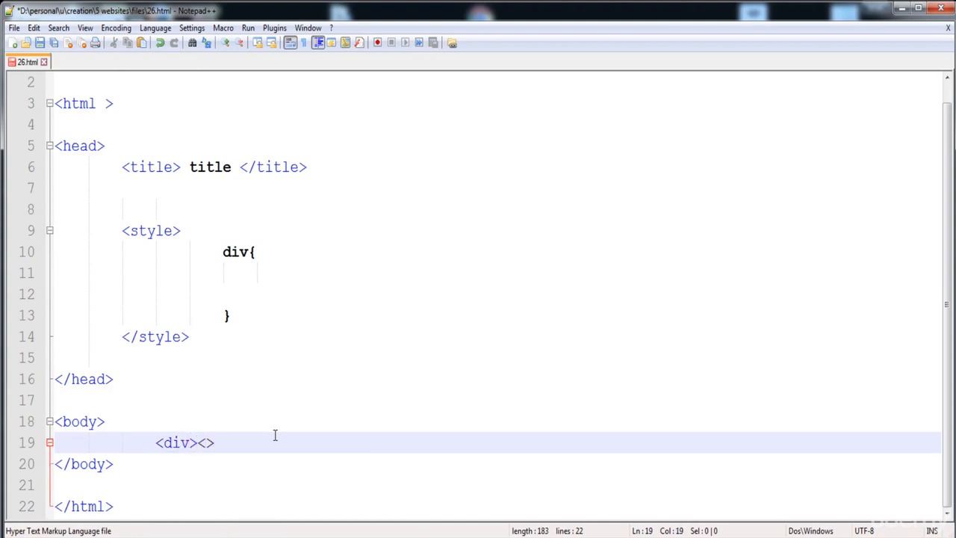
text(/div)
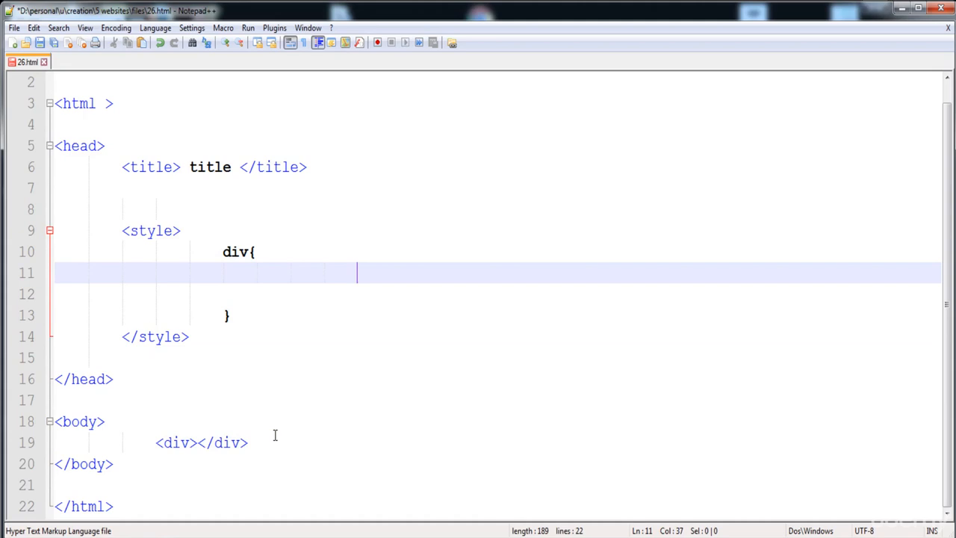
Step: Give the div rule width 400px, height 400px and border:1px solid black
text(width:;)
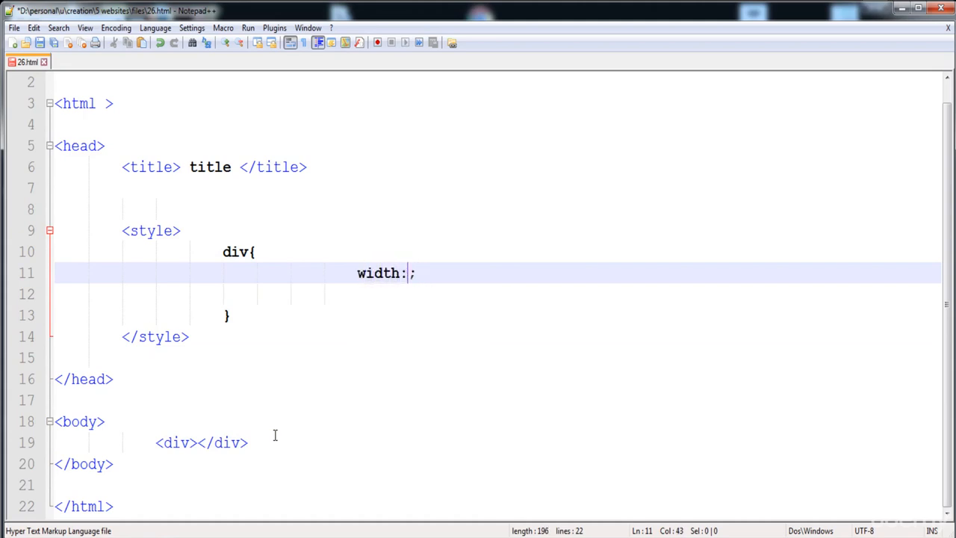
text(400px)
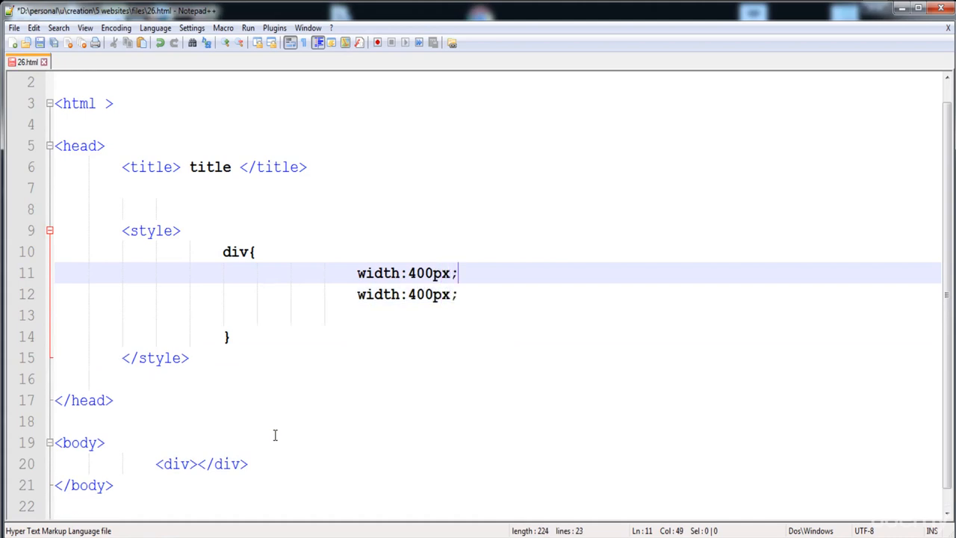
click(410, 294)
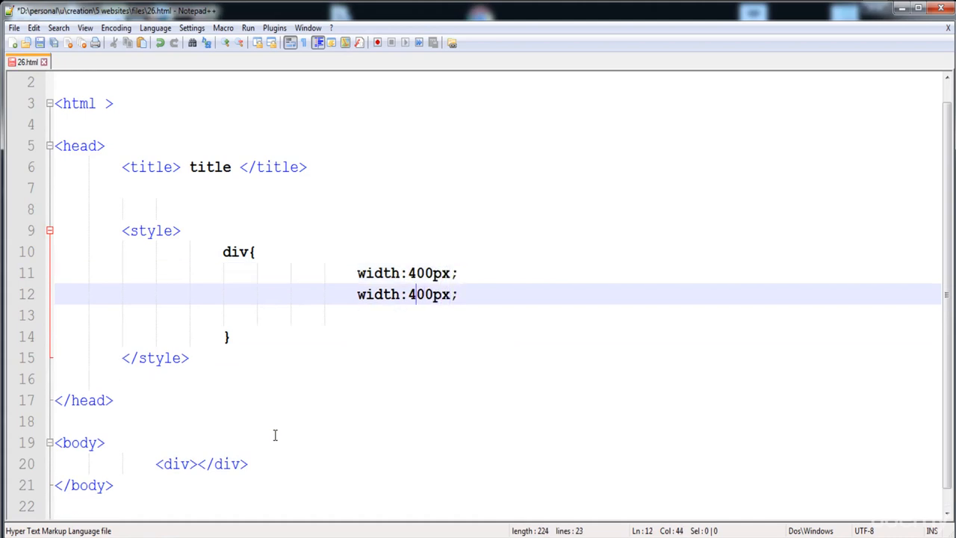
key(Left)
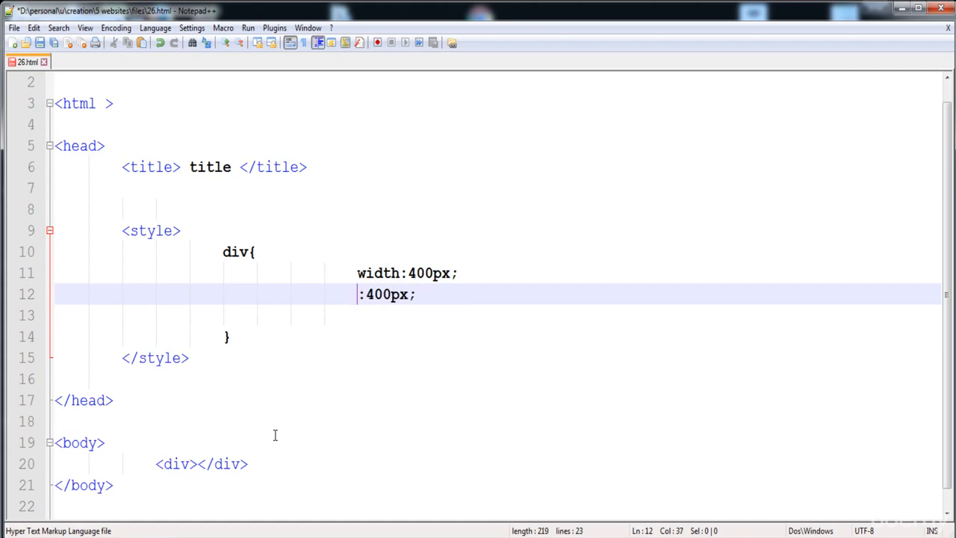
text(height)
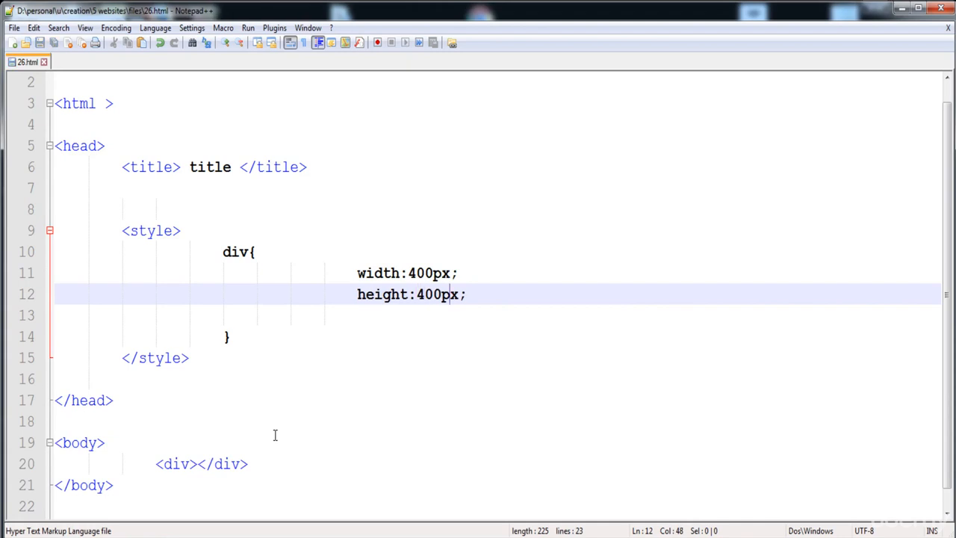
text(border:)
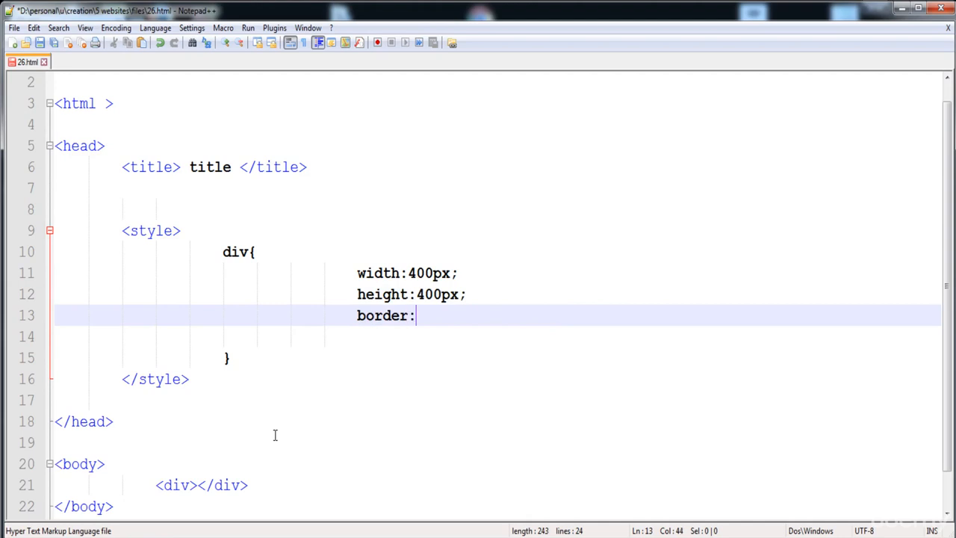
text(1px solid black;)
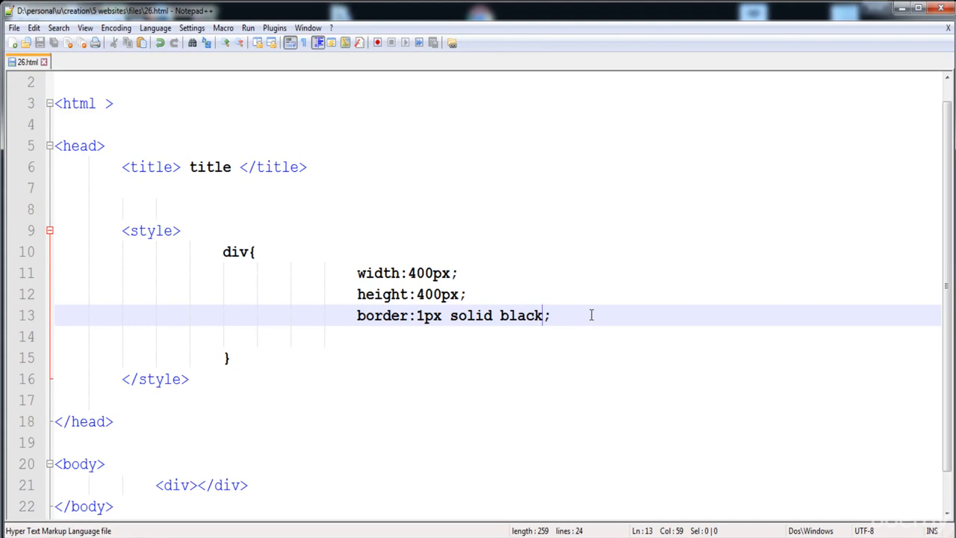
Step: Type background:rgba(255,0,0,); into the div rule, leaving the alpha value empty
text(background)
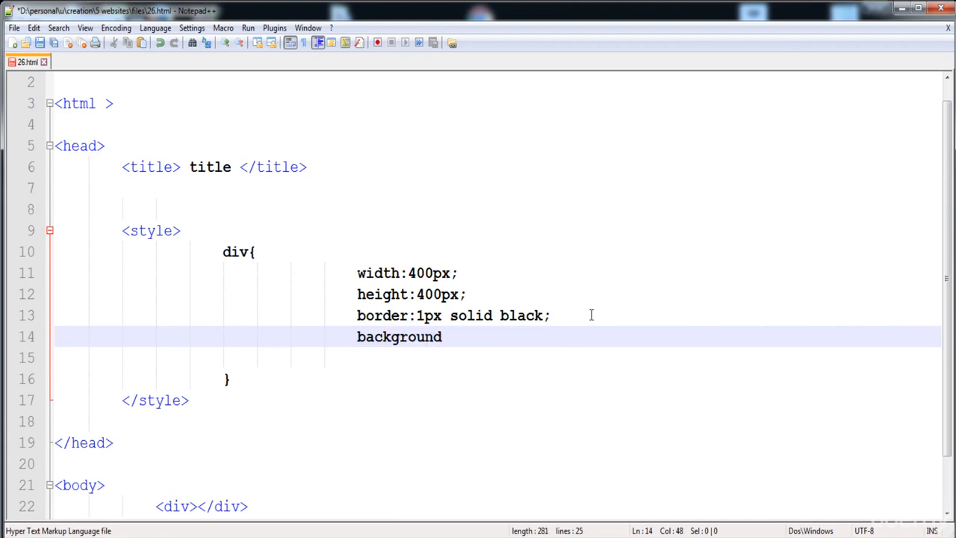
text(:;)
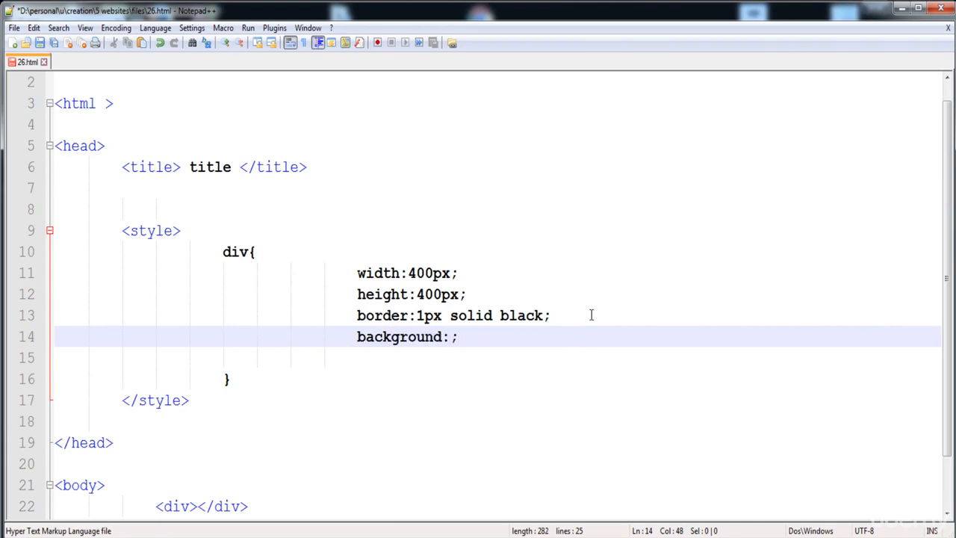
text(rgba)
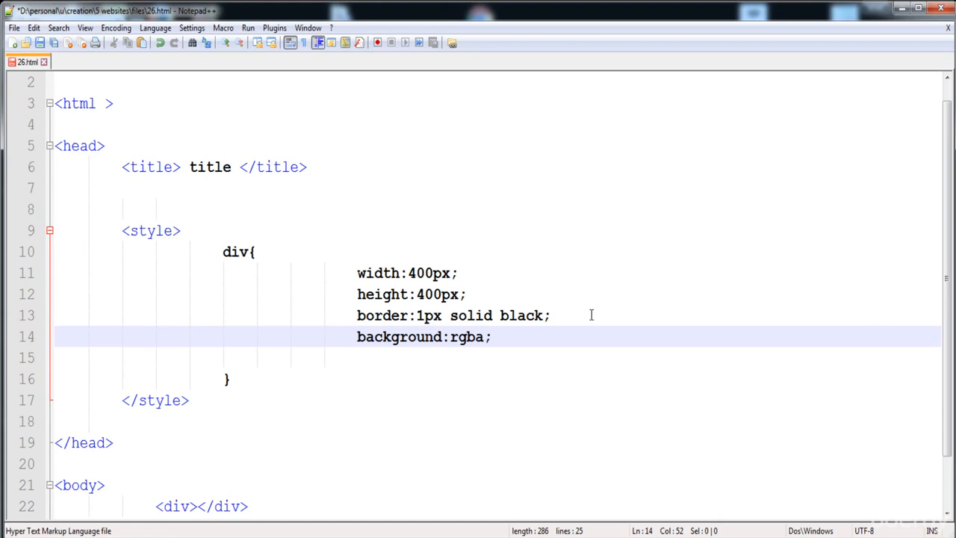
text(())
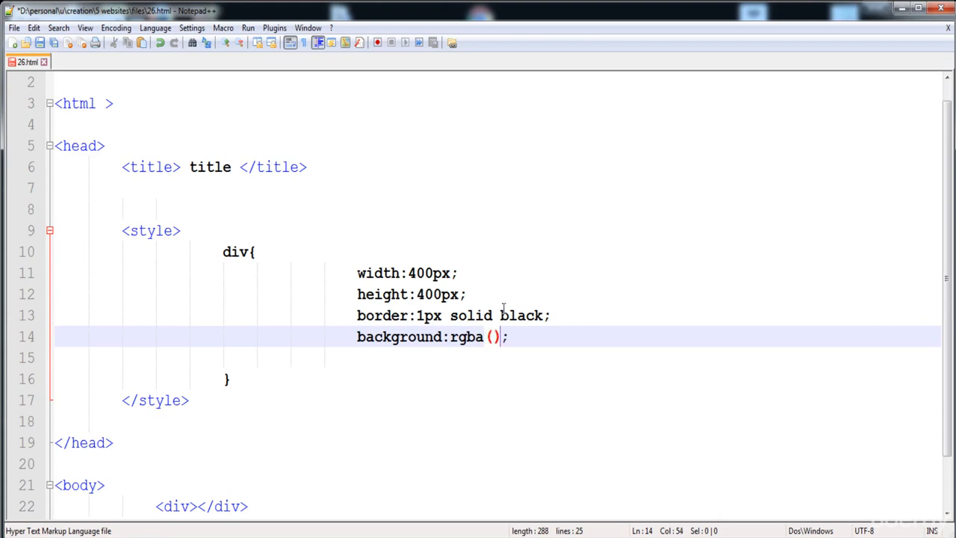
mouse_move(458, 344)
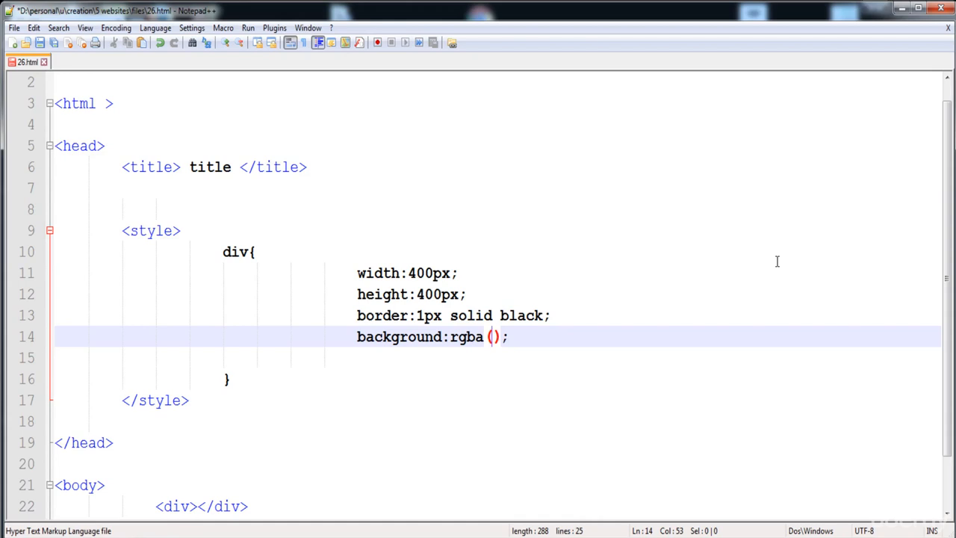
text(255)
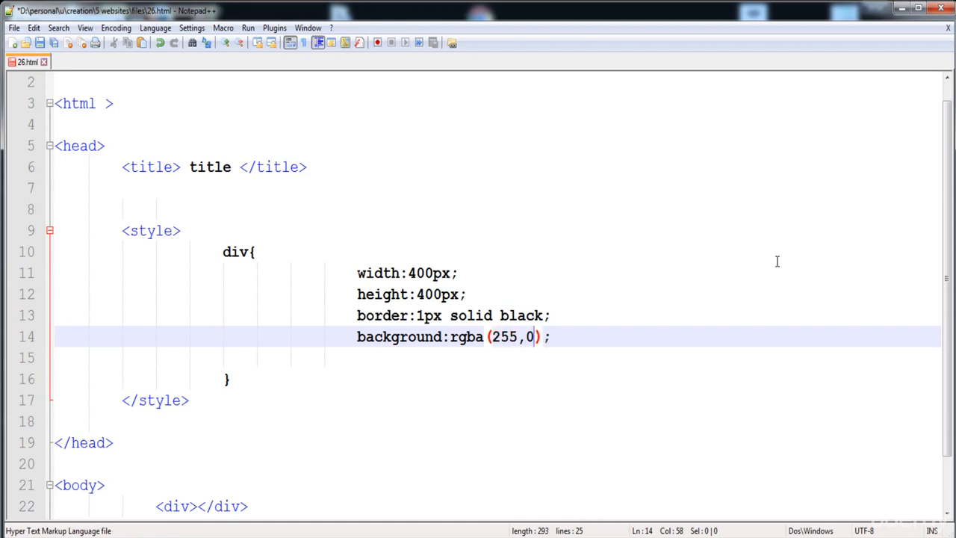
text(,0)
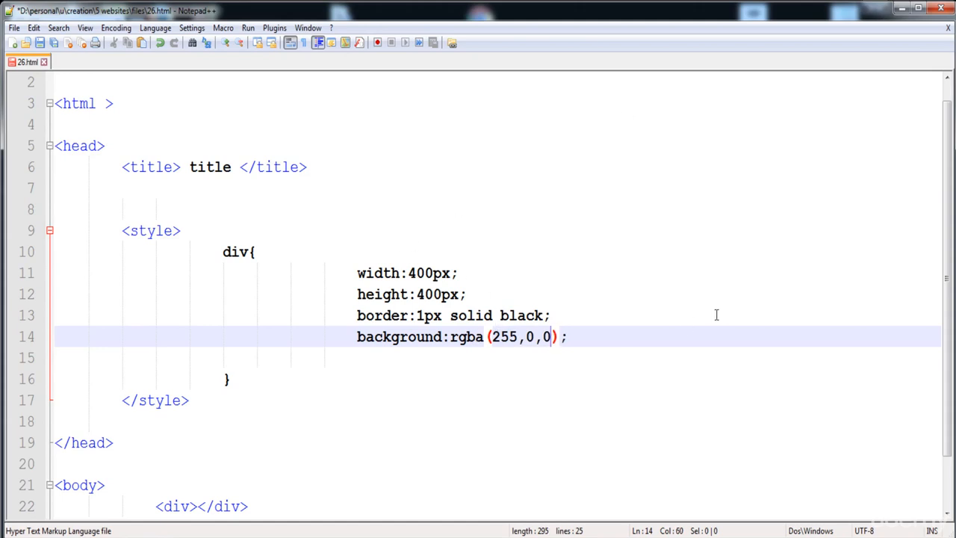
text(,)
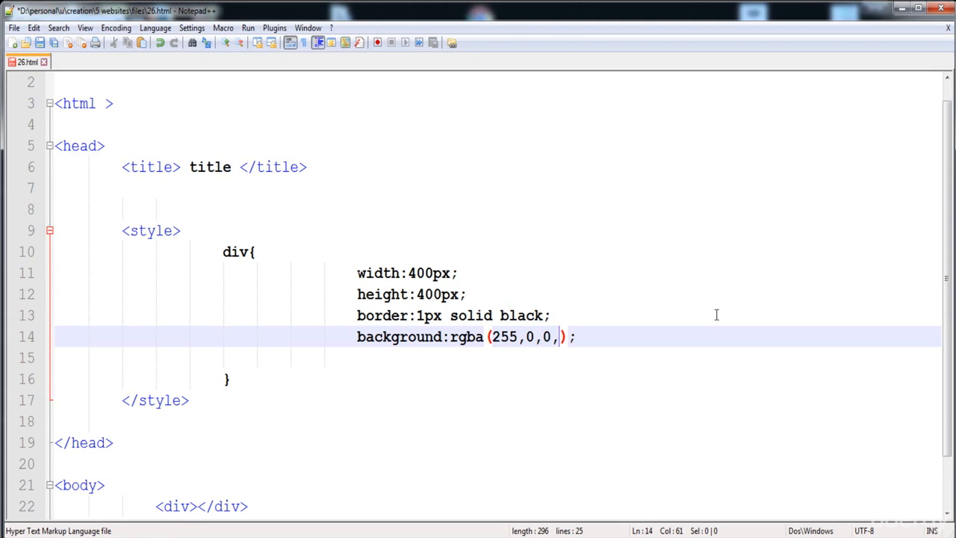
Step: Set the rgba alpha to 0.5 and reload 26.html in Chrome
text(0.5)
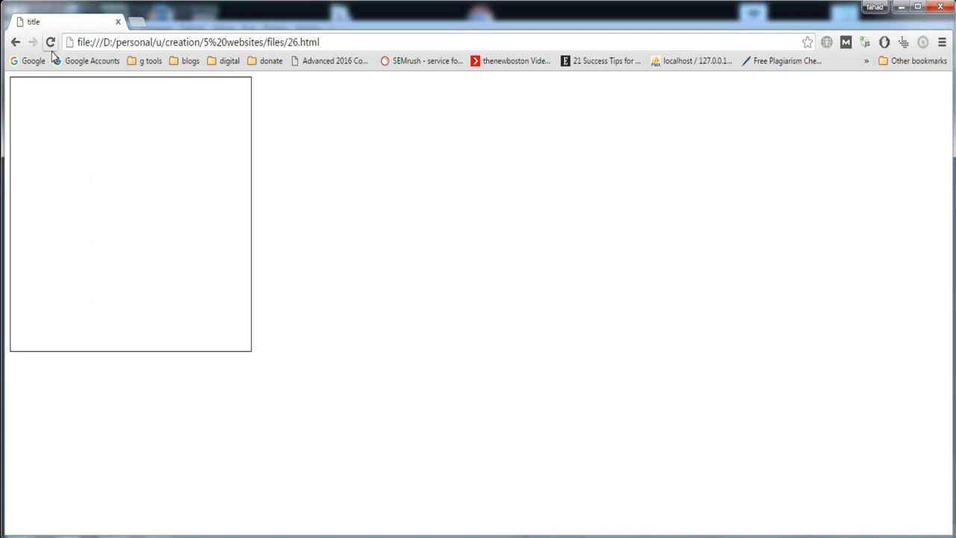
click(50, 42)
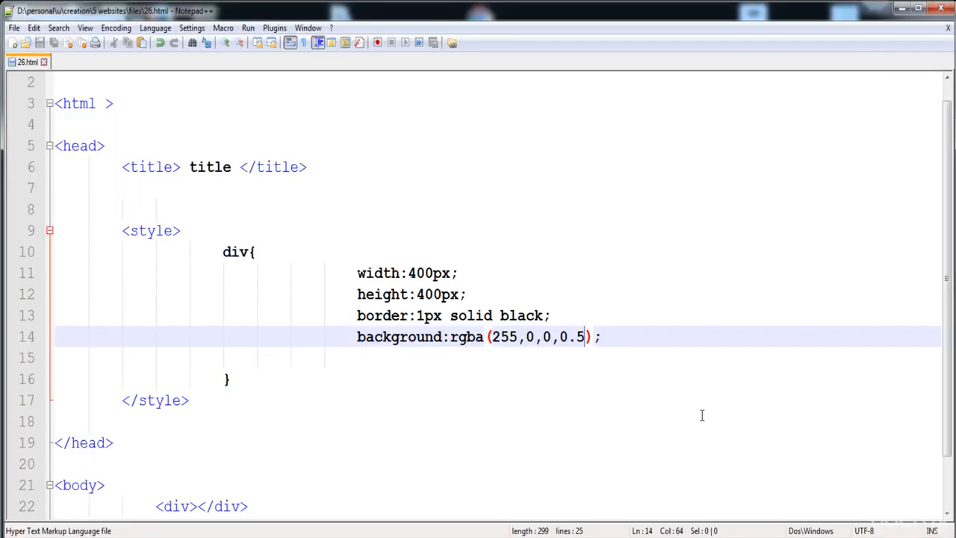
Step: Change the alpha to 1.0, then replace the rgba background with hsl(0,100%,30%);
text(1.)
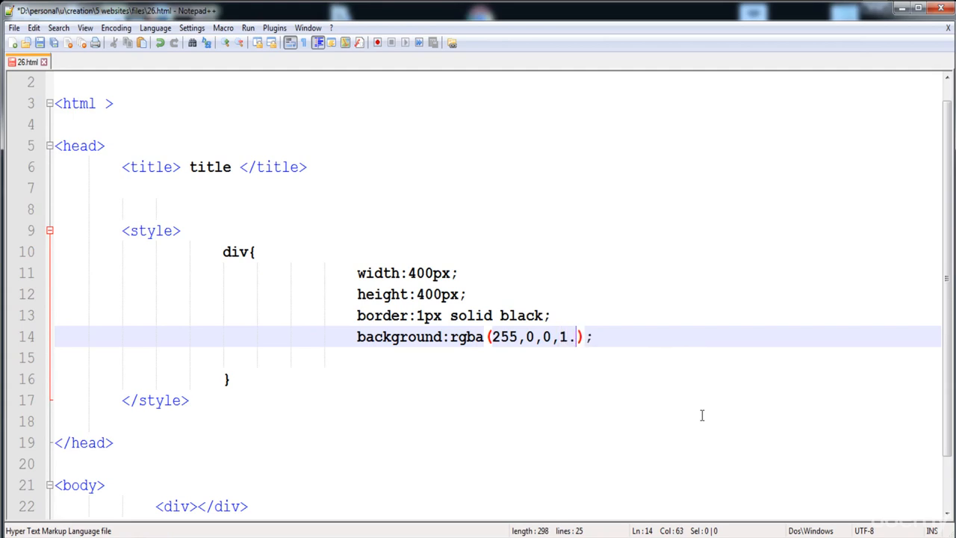
text(0)
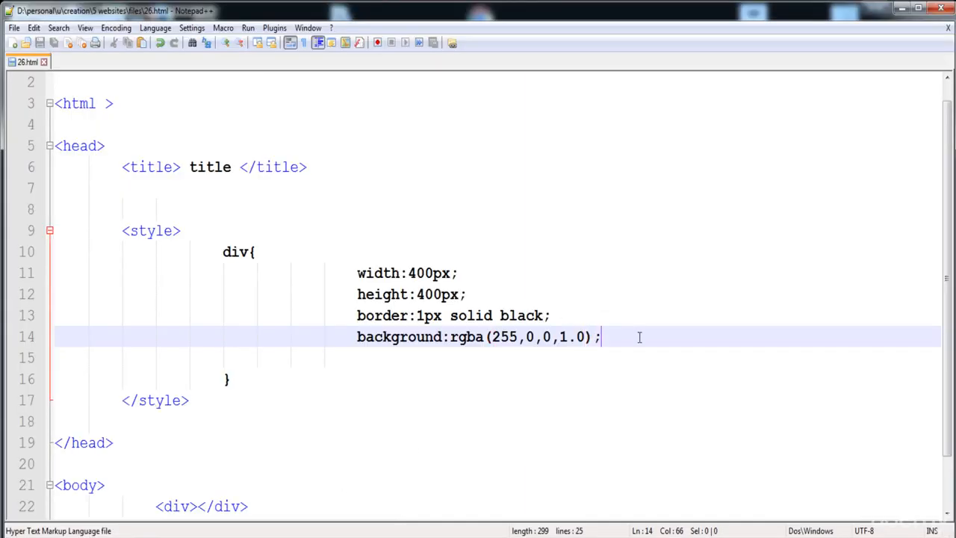
key(Backspace)
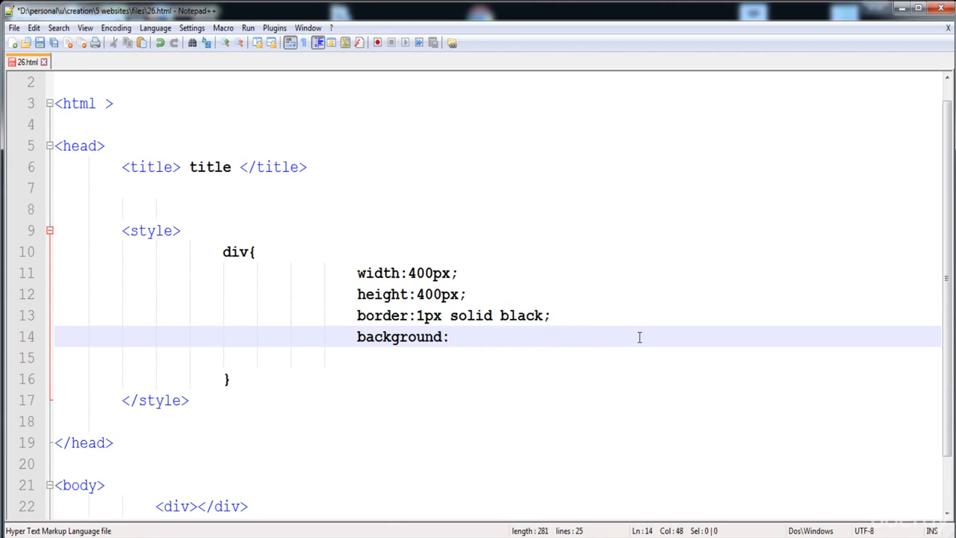
text(hsl)
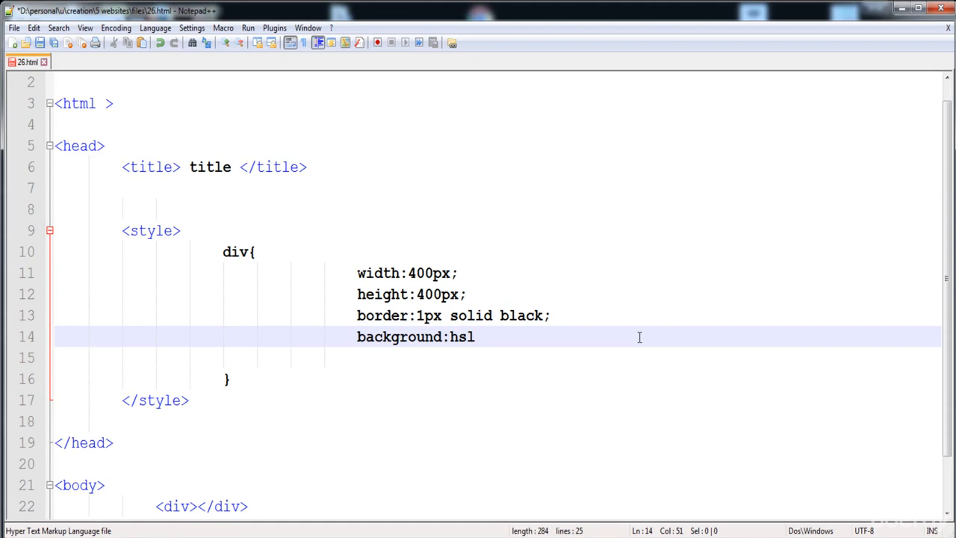
text(())
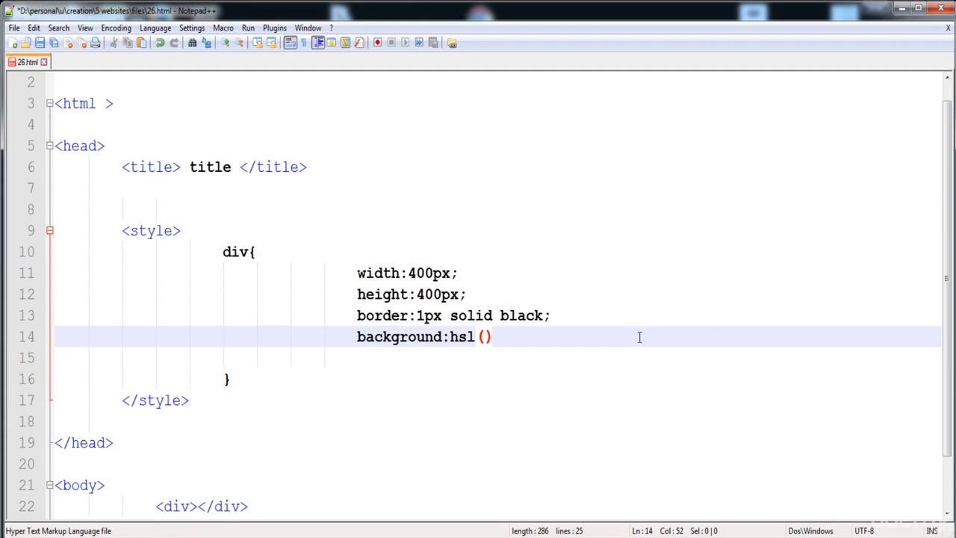
text(0,)
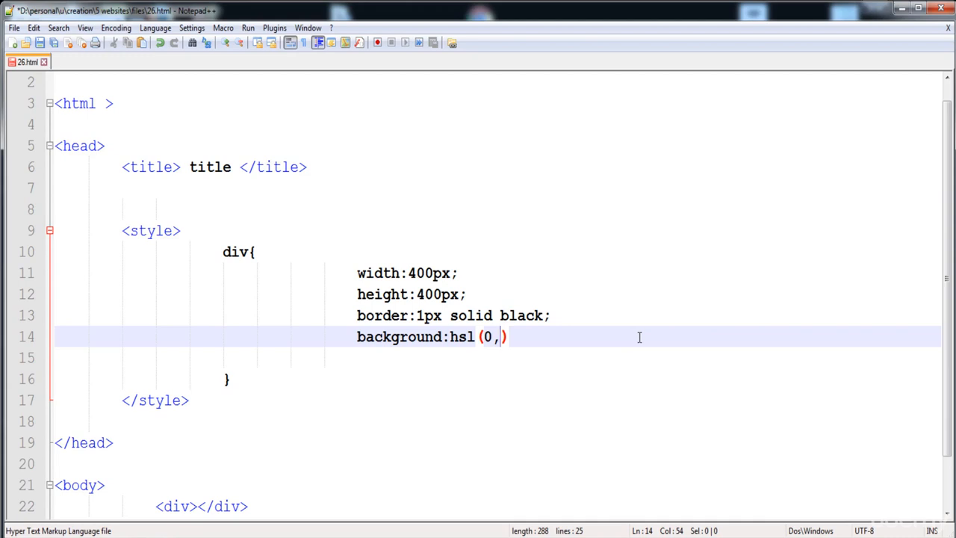
text(100%)
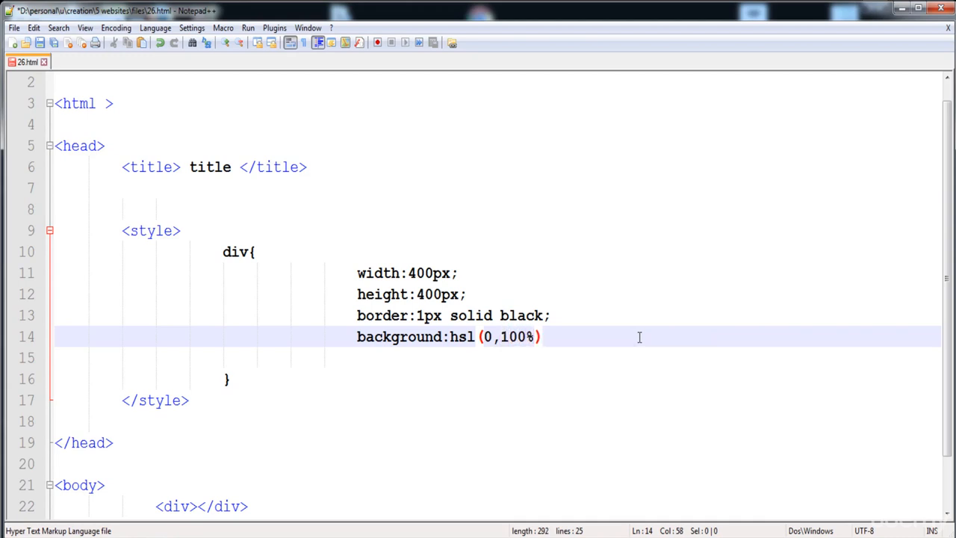
text(,)
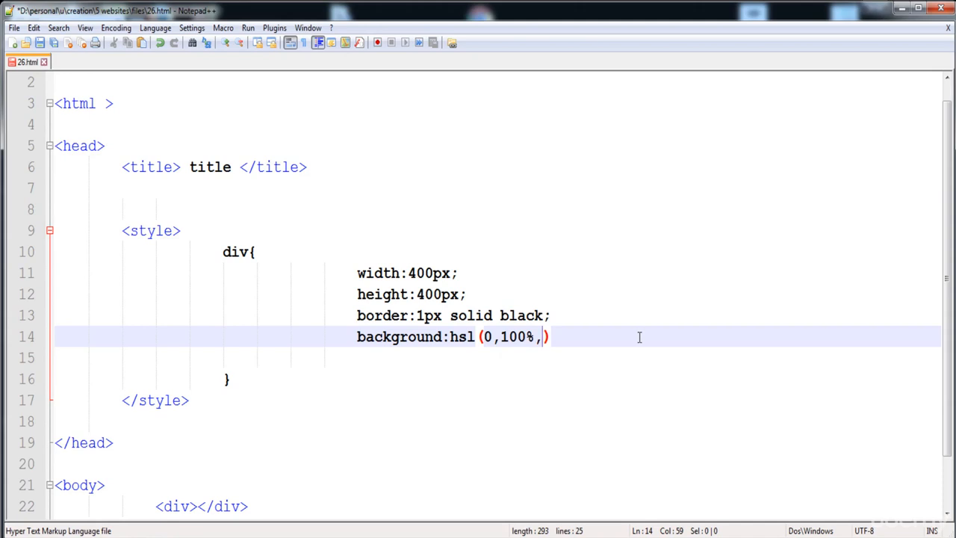
text(30%)
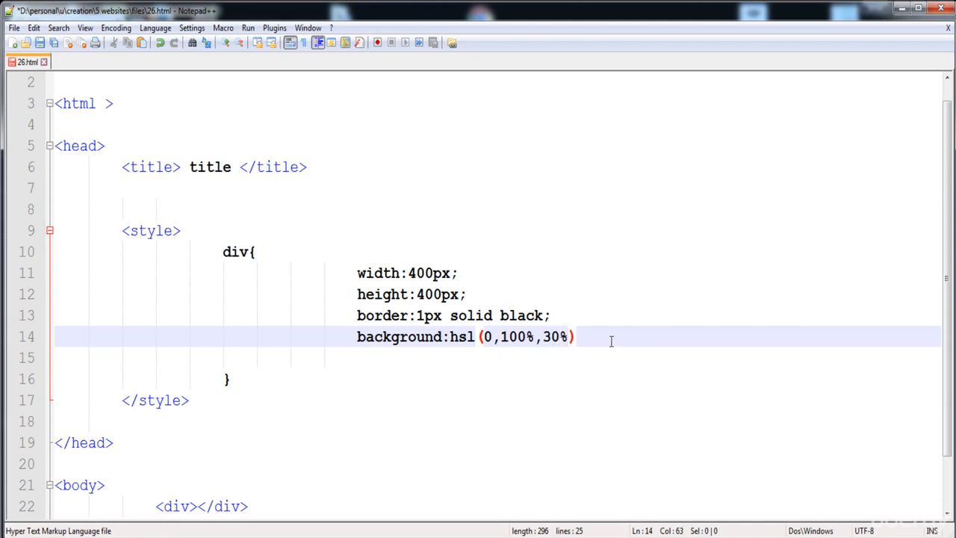
text(;)
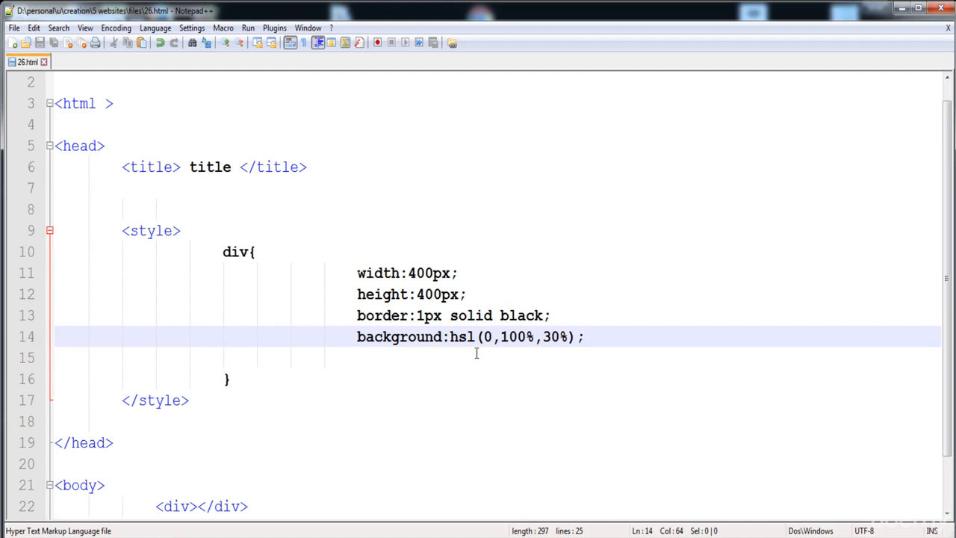
Step: Turn hsl into hsla and append a 0.2 alpha value to the background colour
text(a)
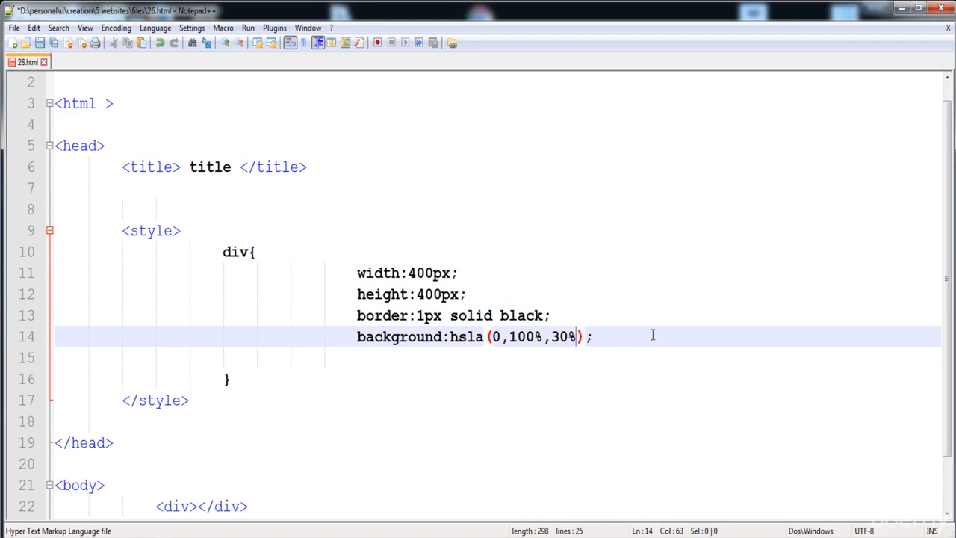
text(,0)
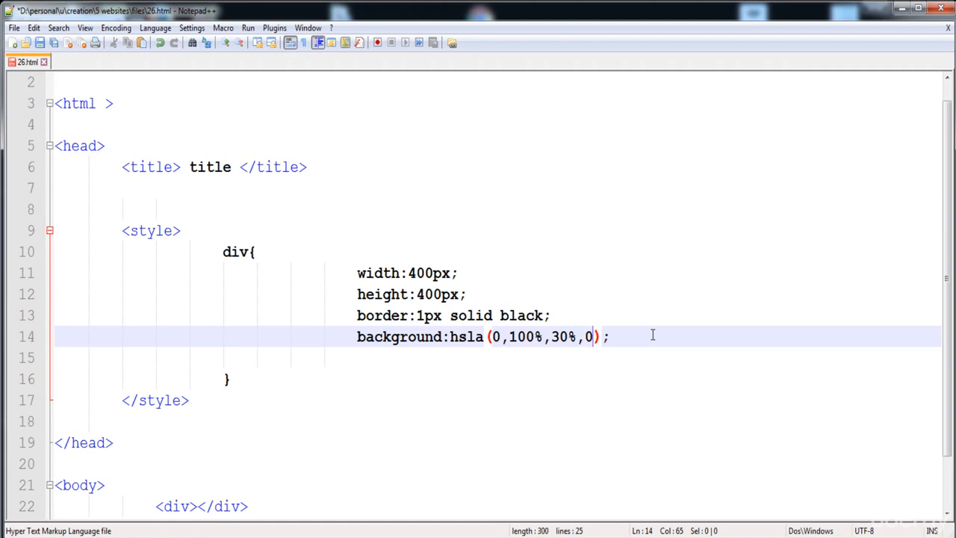
text(.2)
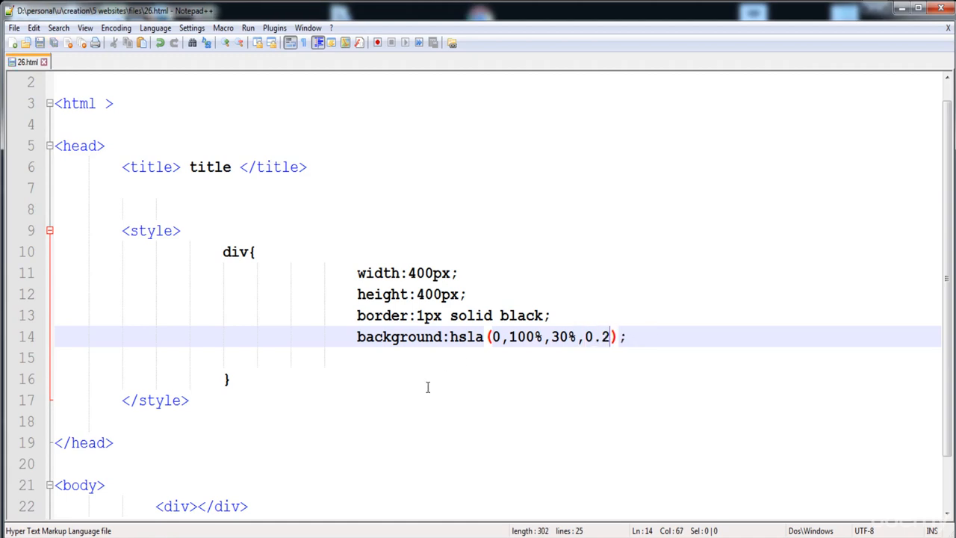